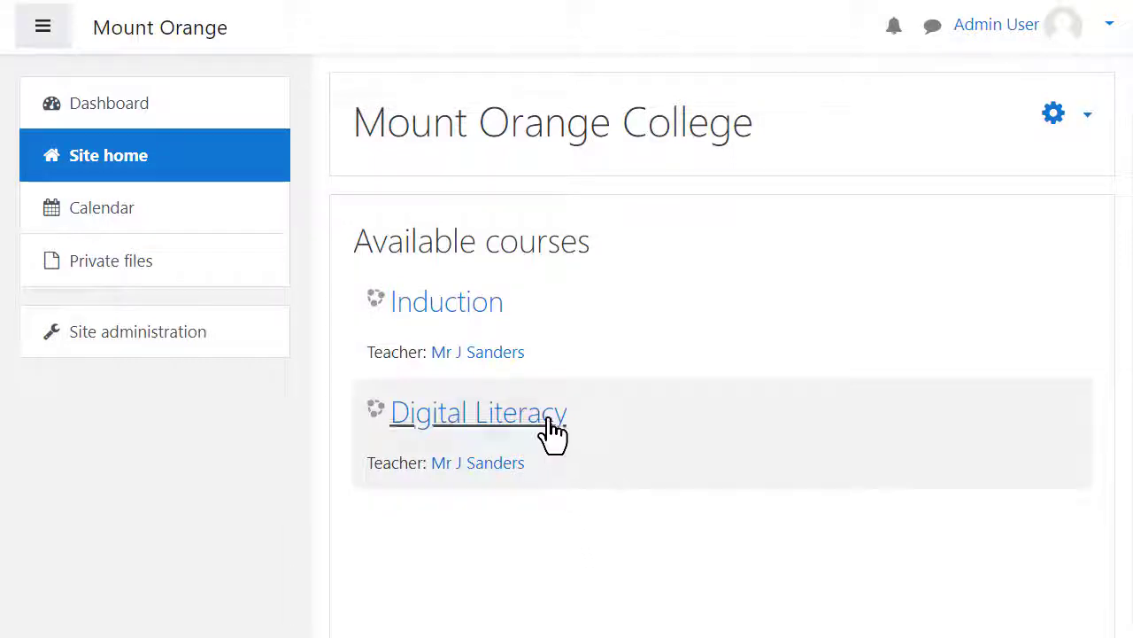
- Go into the Digital Literacy course and view its enrolled participants
{"action": "left_click", "coordinate": [479, 411]}
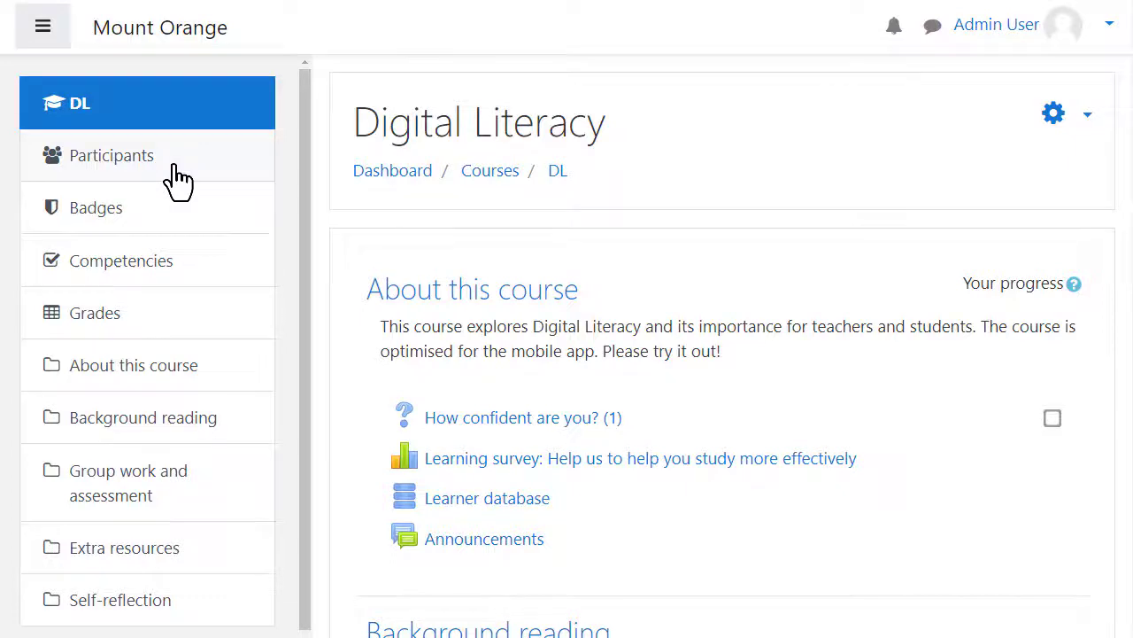
{"action": "left_click", "coordinate": [111, 156]}
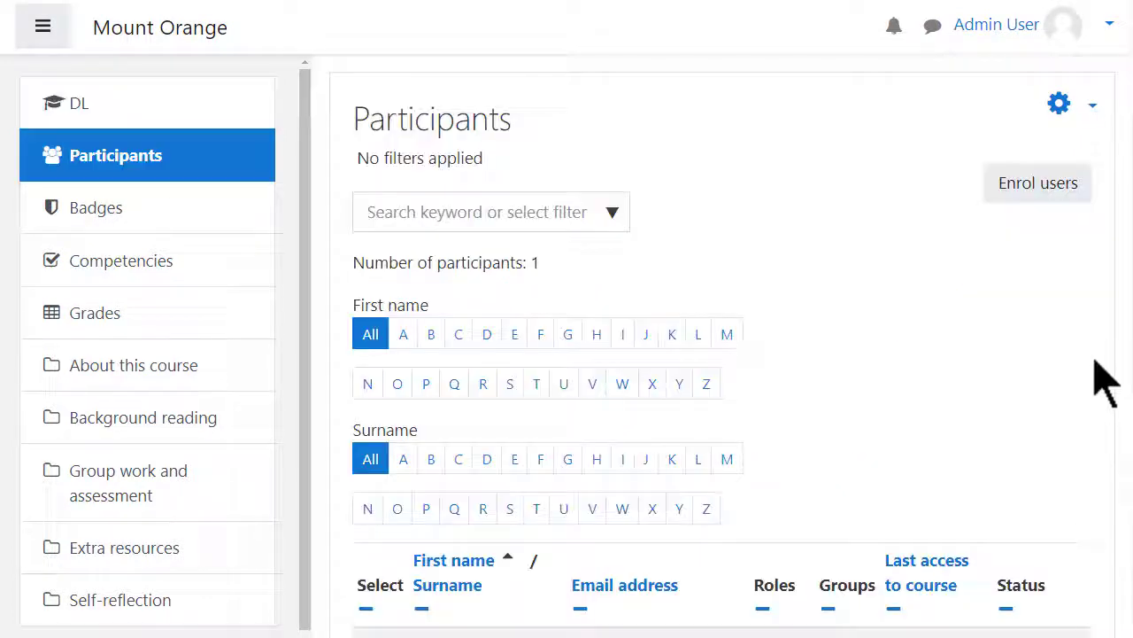
{"action": "mouse_move", "coordinate": [1081, 283]}
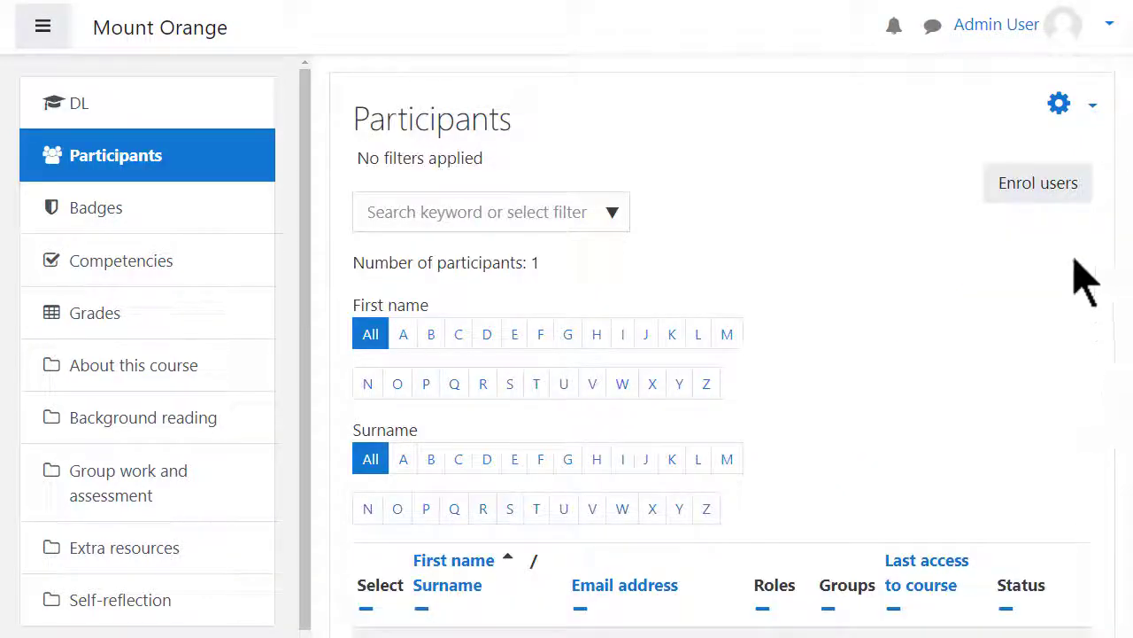
- Reach the course's Enrolment methods page from the participants gear menu
{"action": "left_click", "coordinate": [1092, 103]}
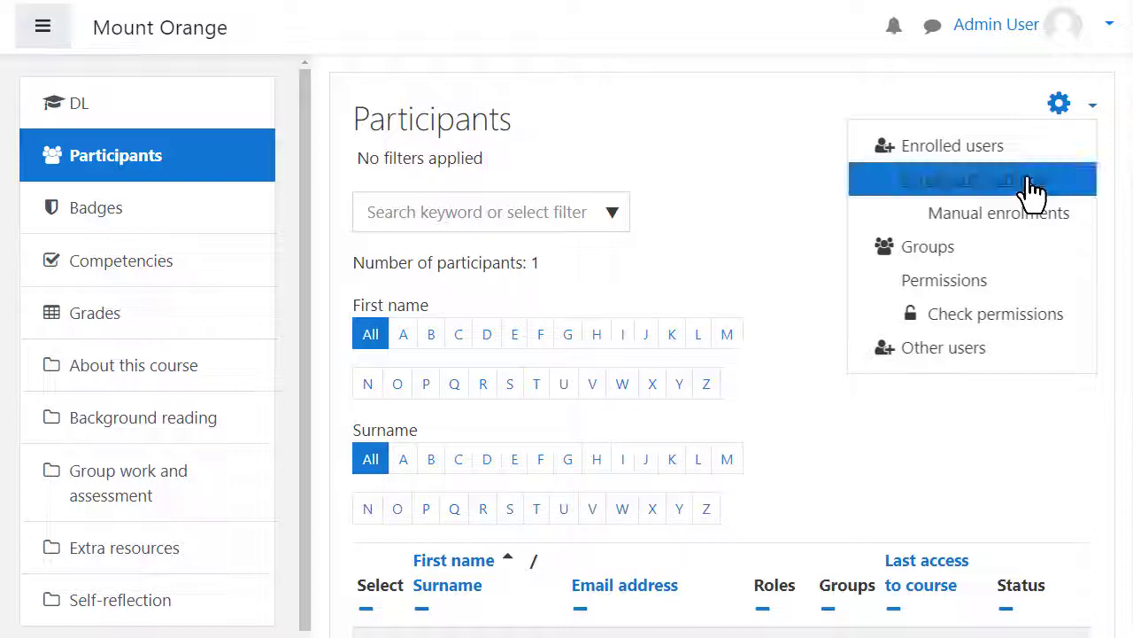
{"action": "left_click", "coordinate": [971, 179]}
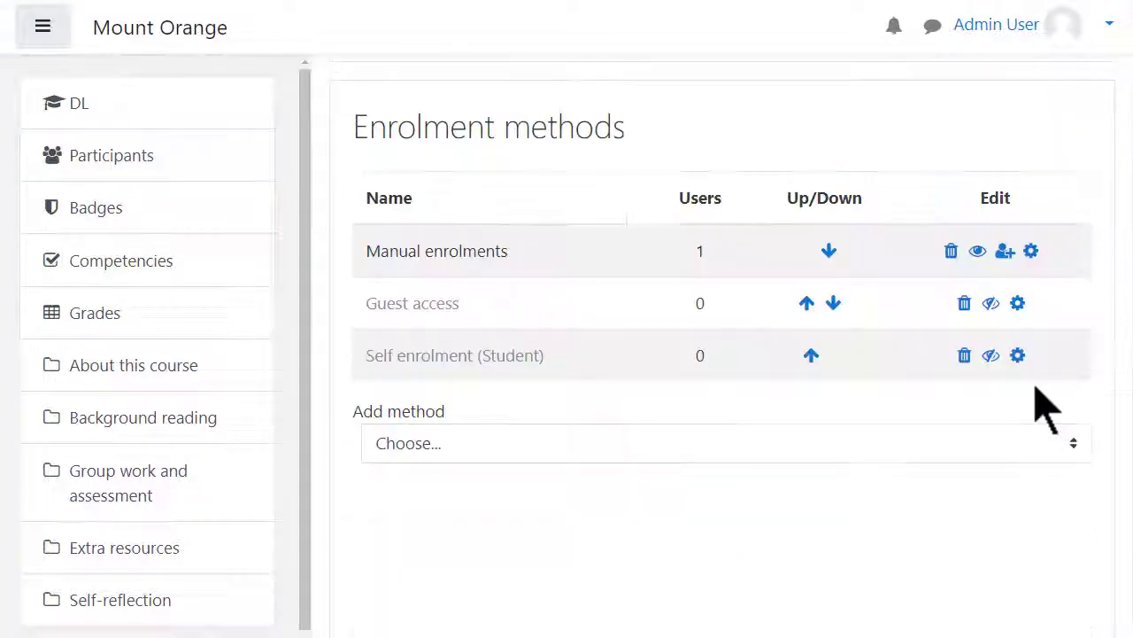
{"action": "mouse_move", "coordinate": [992, 356]}
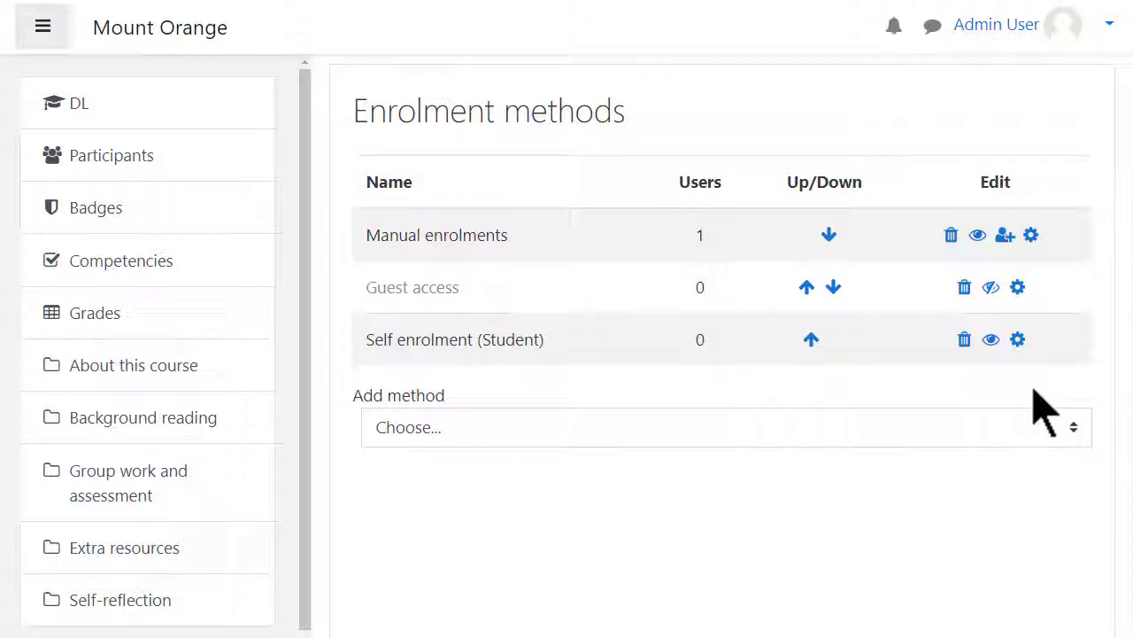
{"action": "mouse_move", "coordinate": [1017, 340]}
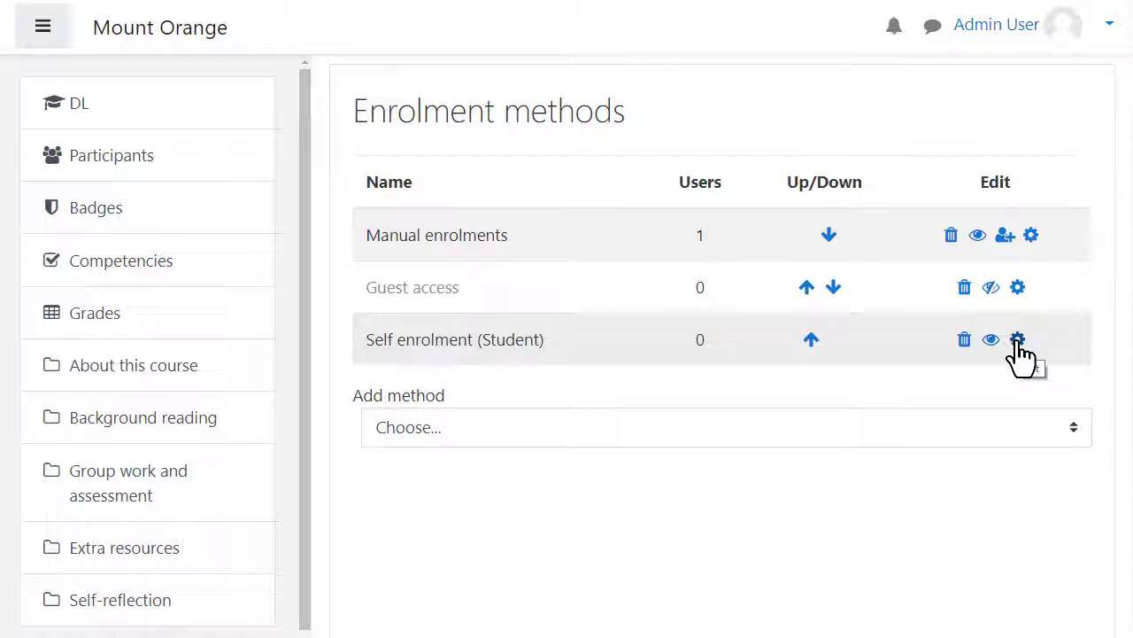
{"action": "left_click", "coordinate": [1016, 338]}
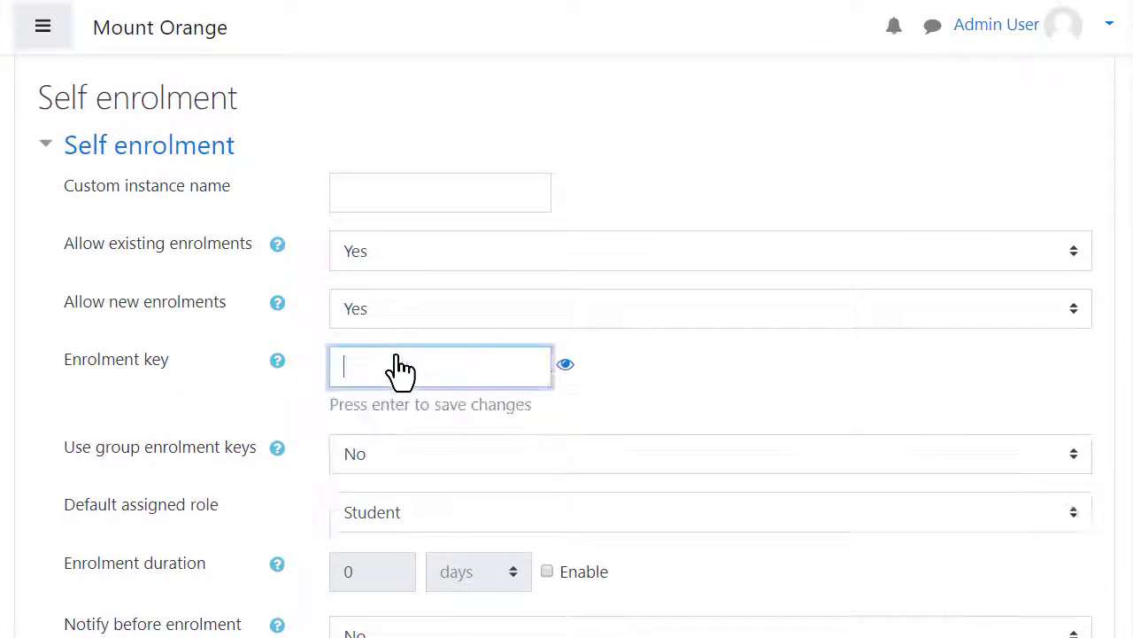
{"action": "type", "text": "password"}
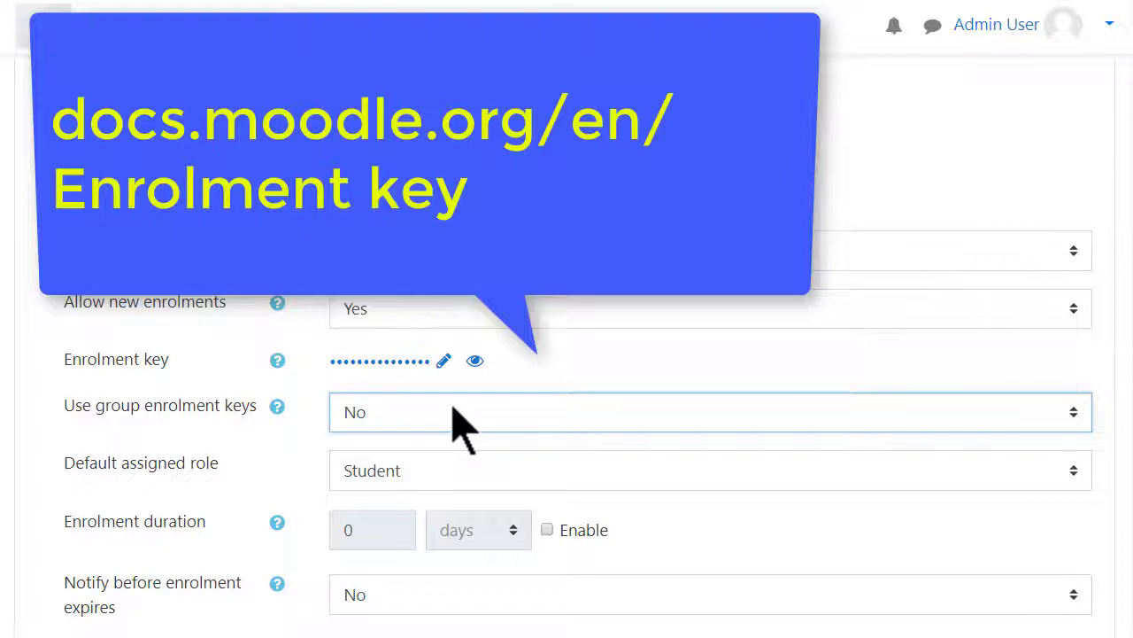
- Enter the custom welcome message 'Great! Glad you've joined us!' for self-enrolling students
{"action": "scroll", "scroll_direction": "down", "scroll_amount": 3}
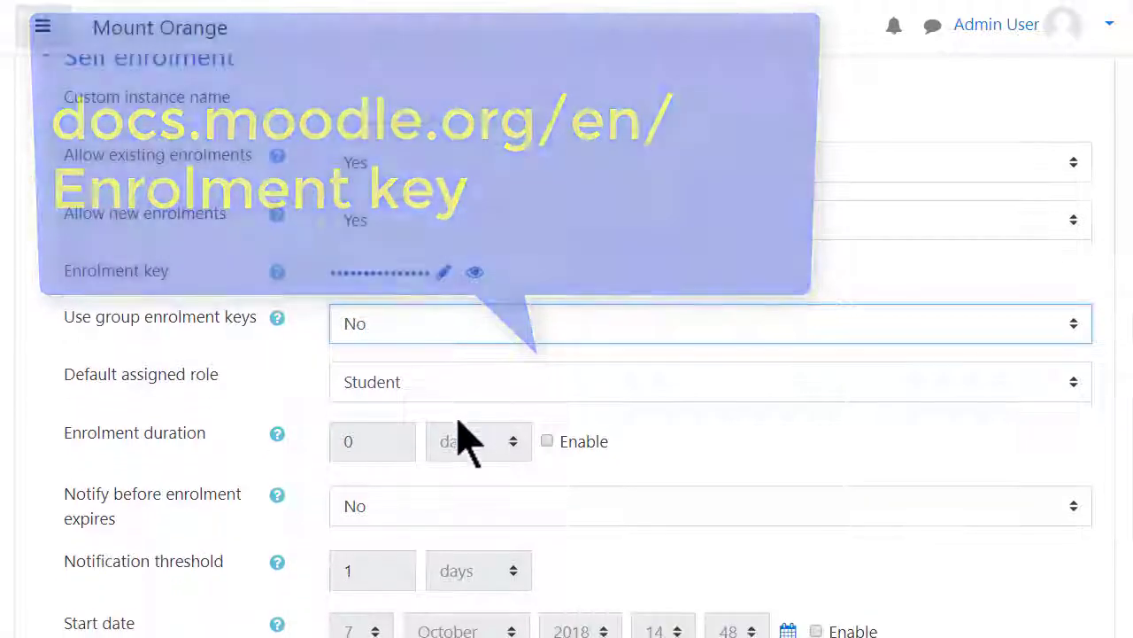
{"action": "scroll", "scroll_direction": "down", "scroll_amount": 3}
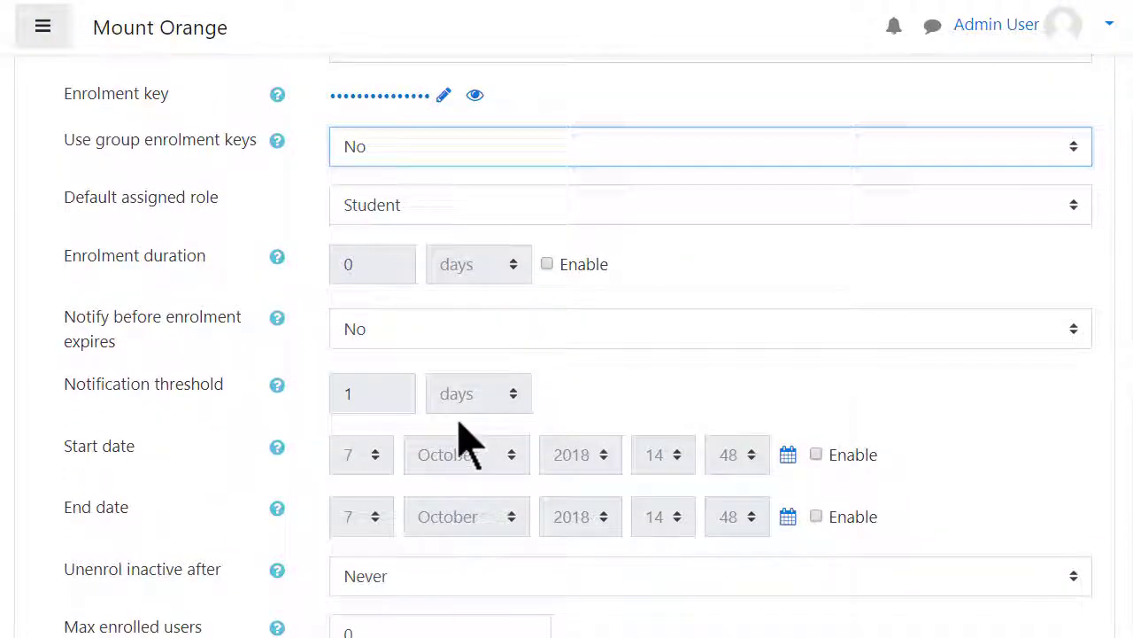
{"action": "scroll", "scroll_direction": "down", "scroll_amount": 3}
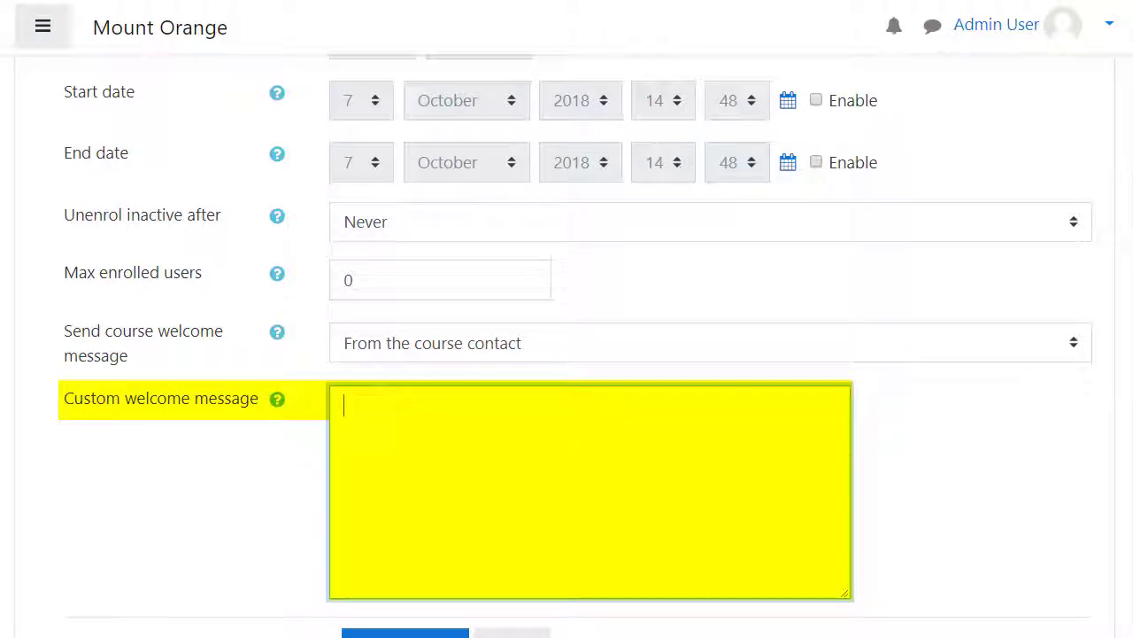
{"action": "type", "text": "Great! Glad you've joined us!"}
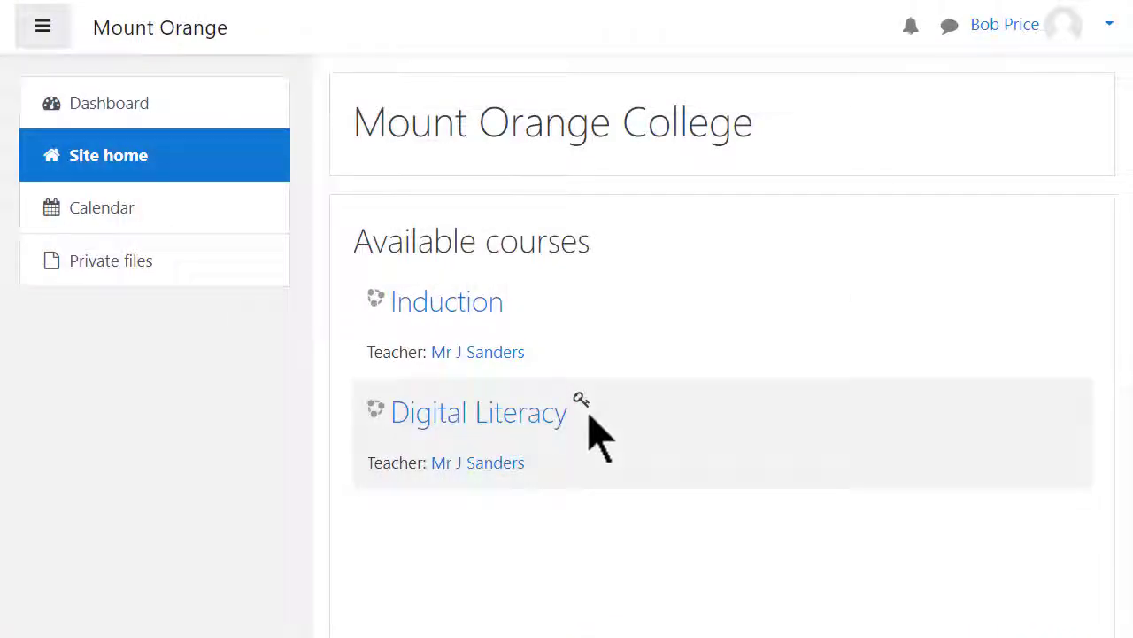
{"action": "mouse_move", "coordinate": [549, 434]}
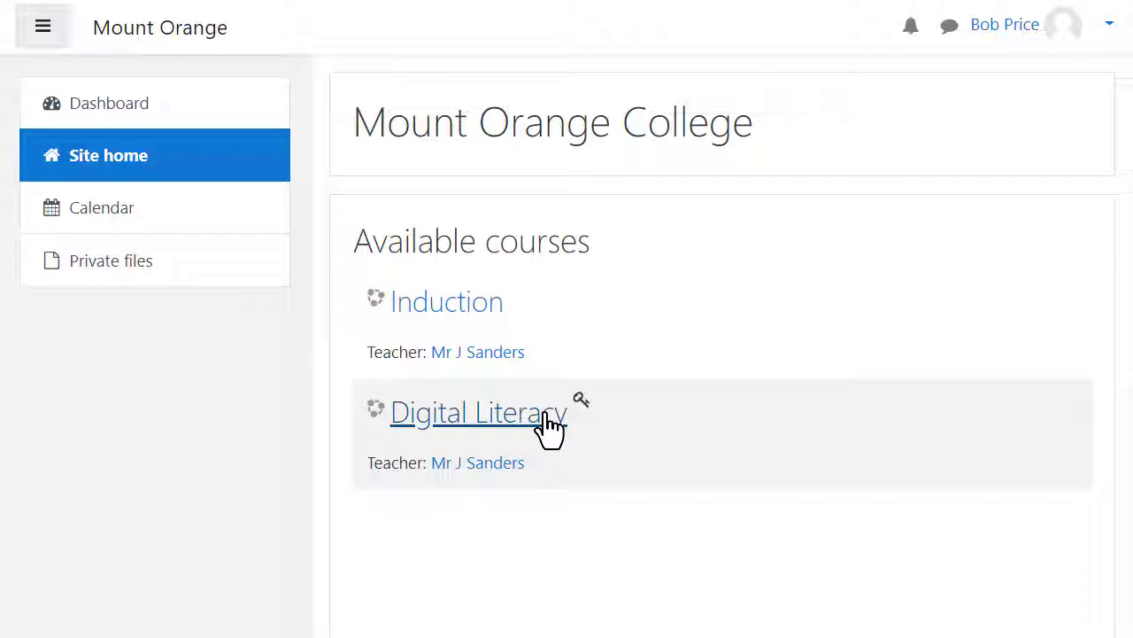
- As the student, enrol in Digital Literacy with the key and land on the course page
{"action": "left_click", "coordinate": [469, 411]}
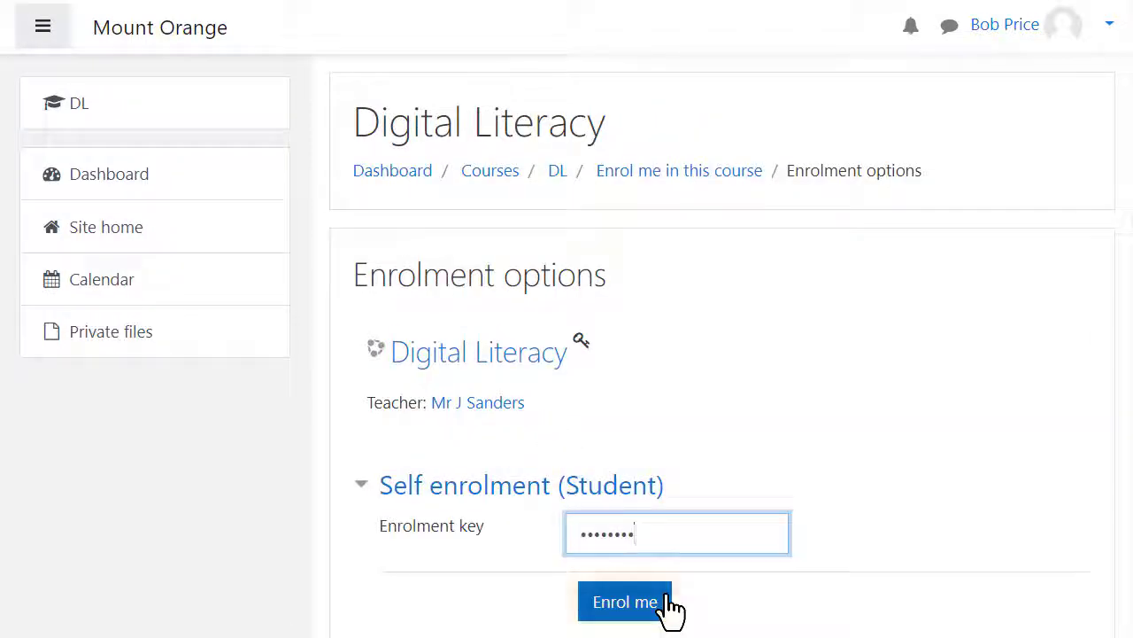
{"action": "left_click", "coordinate": [626, 602]}
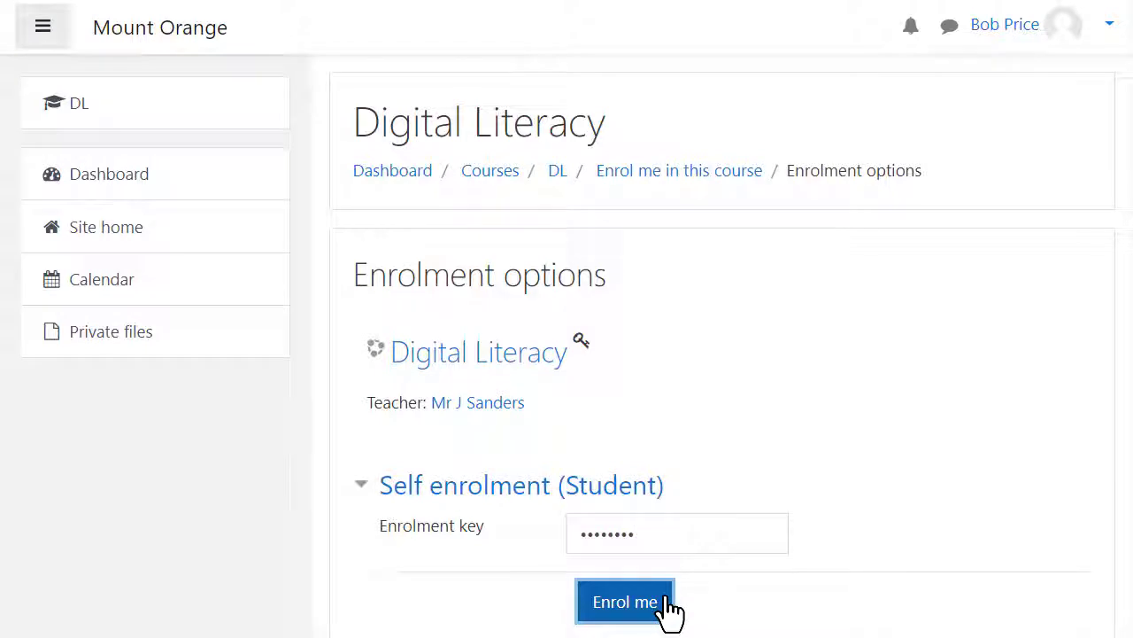
{"action": "left_click", "coordinate": [625, 602]}
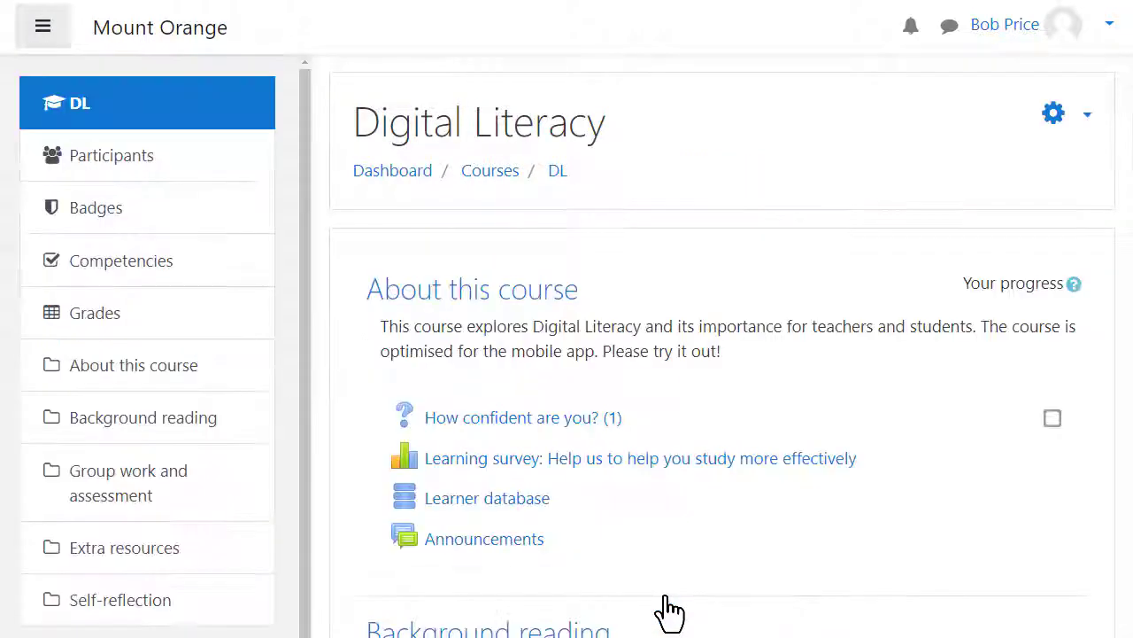